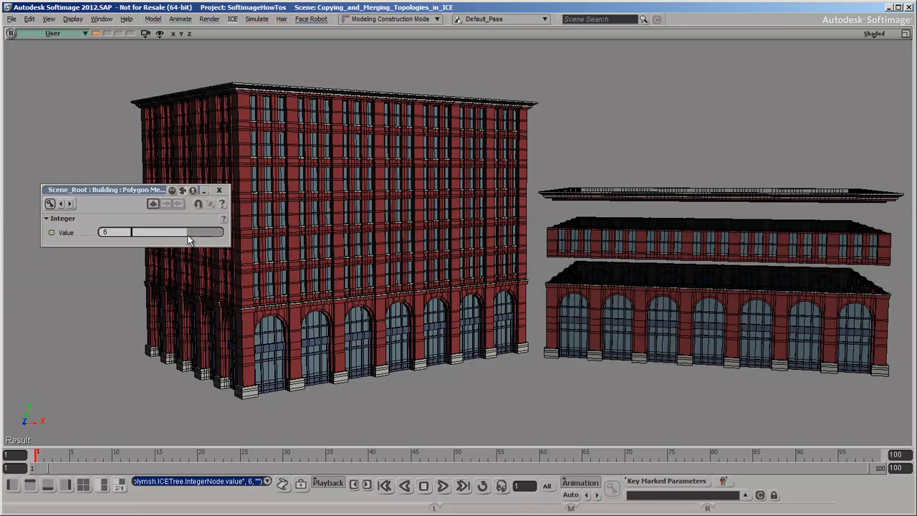
Lower the building's Integer Value slider from 8 to 4.
click(106, 232)
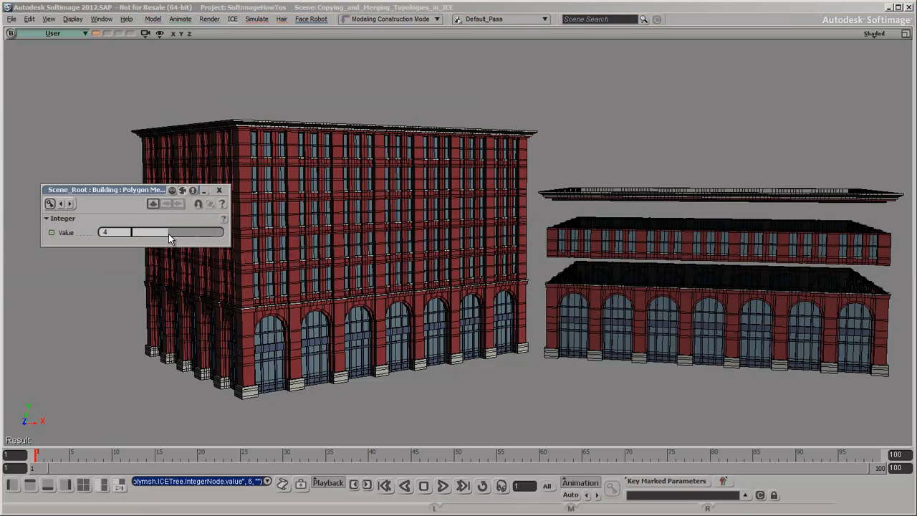
drag(115, 232, 186, 232)
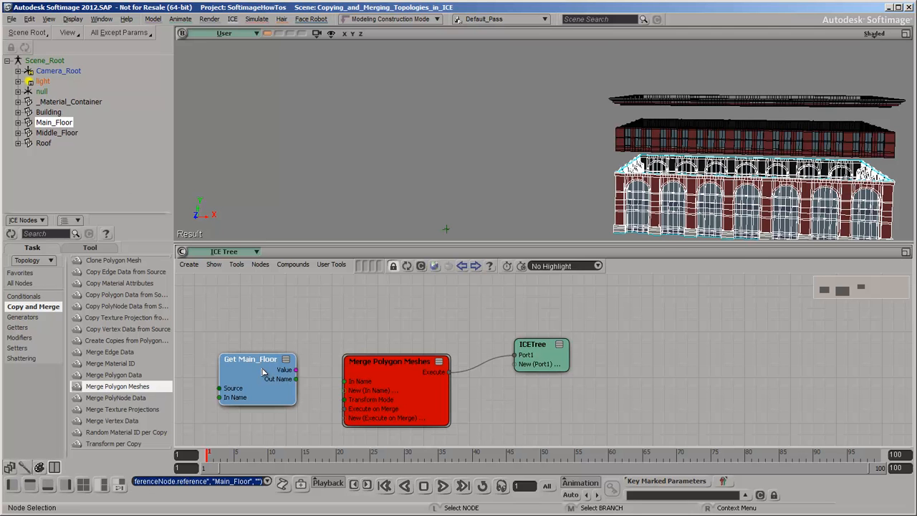
Wire Get Main_Floor's Out Name into Merge Polygon Meshes and switch the node to version 2.0.
drag(295, 379, 343, 381)
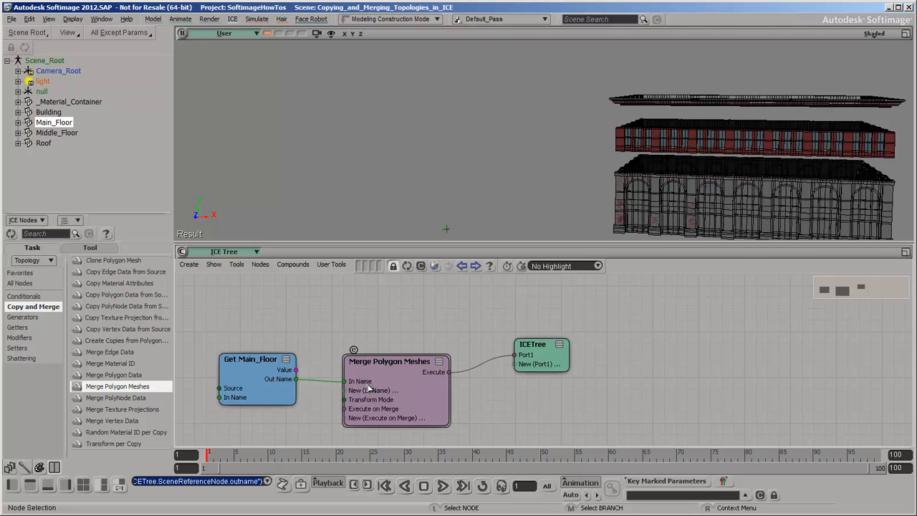
right_click(389, 361)
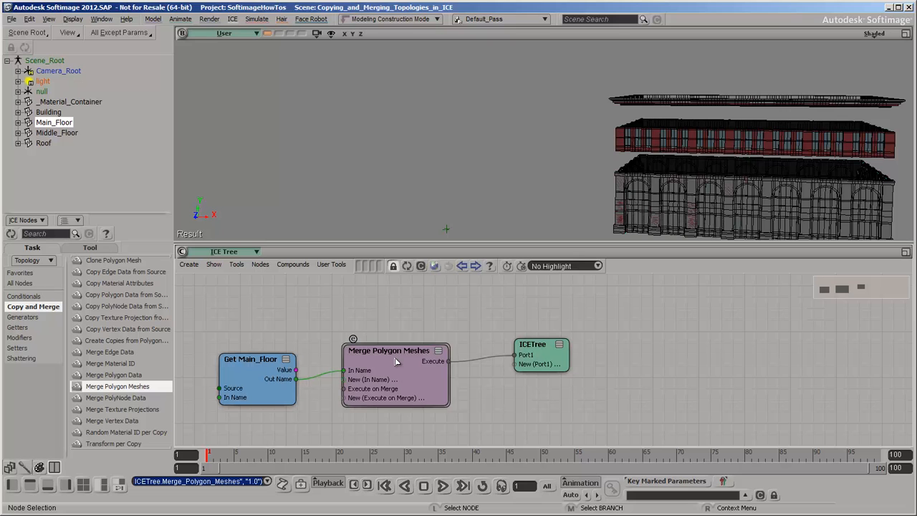
right_click(390, 350)
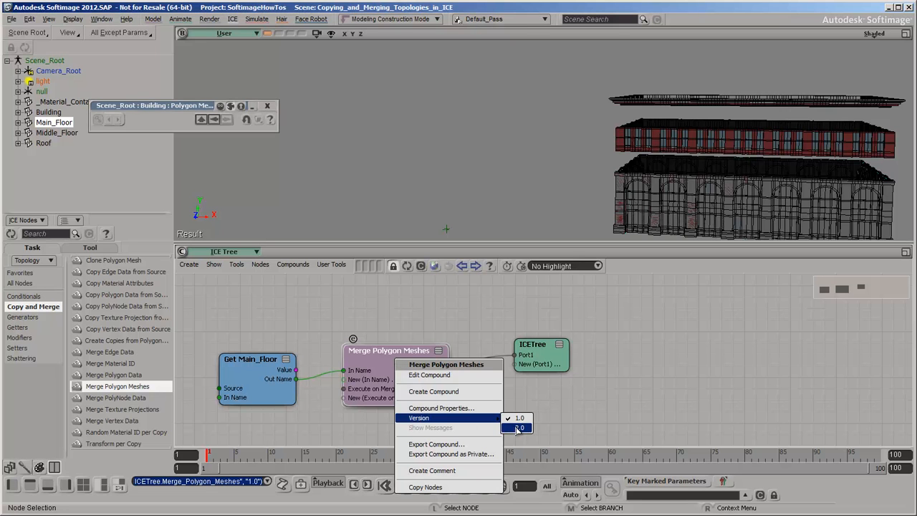
click(522, 427)
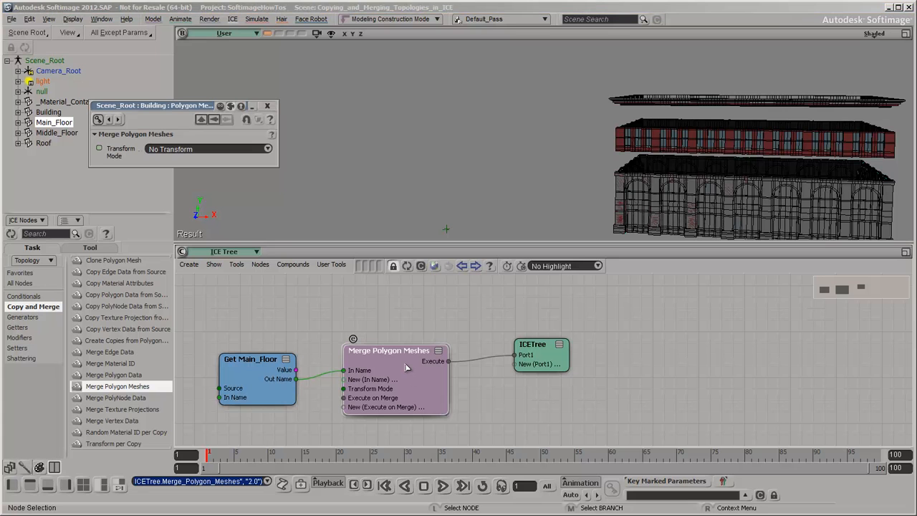
mouse_move(402, 367)
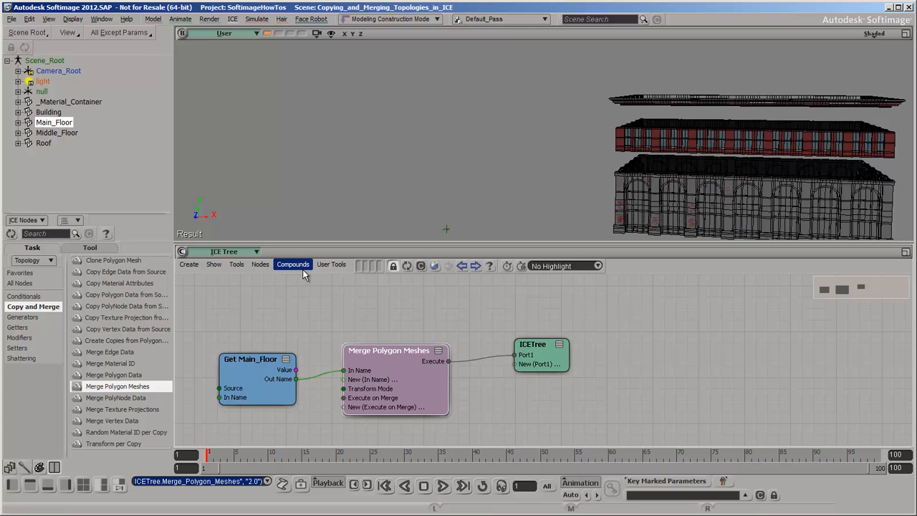
Explode the Merge Polygon Meshes compound so Get Main_Floor feeds Get Topology directly.
click(293, 263)
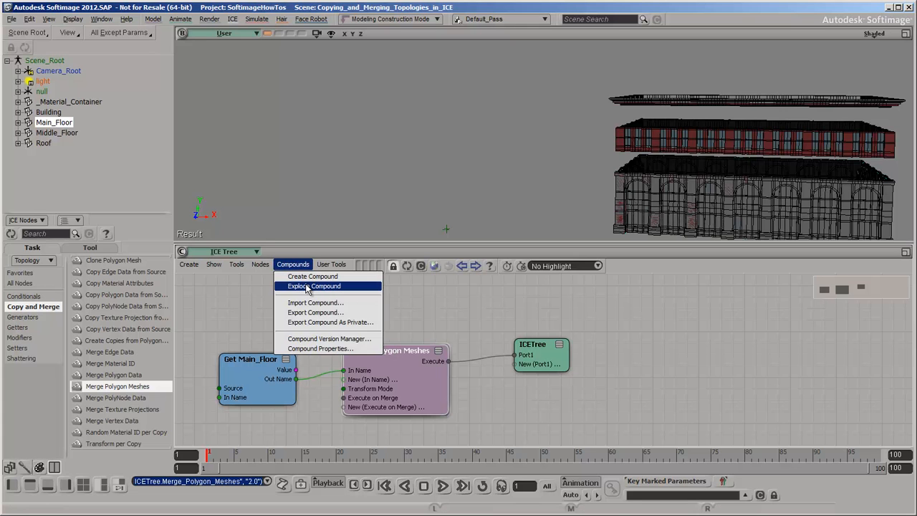
click(236, 264)
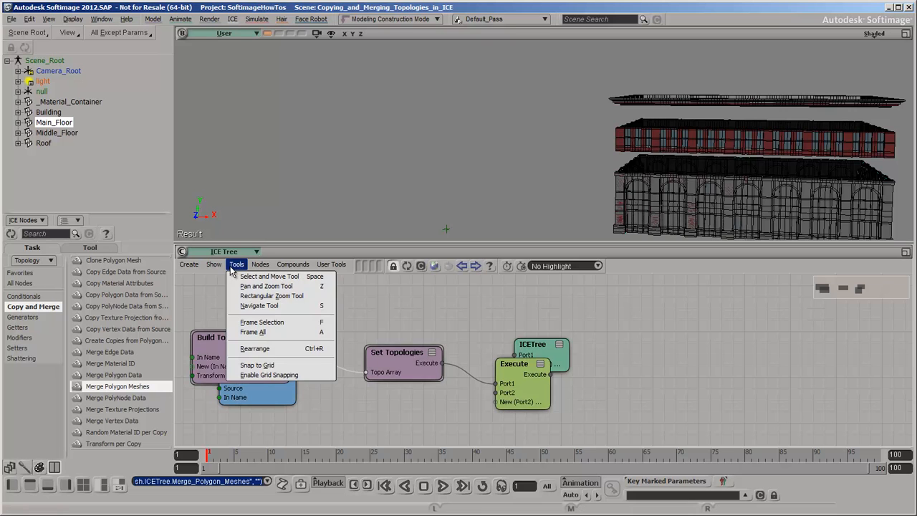
mouse_move(255, 348)
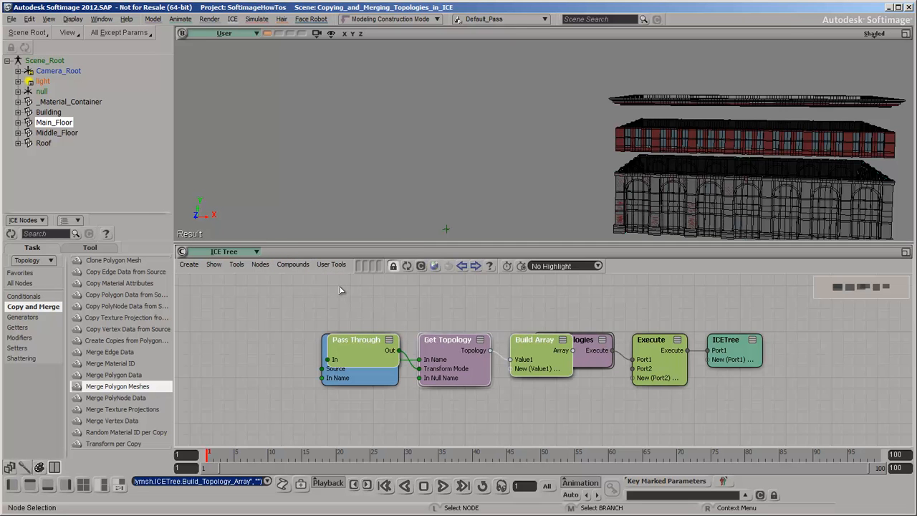
click(237, 264)
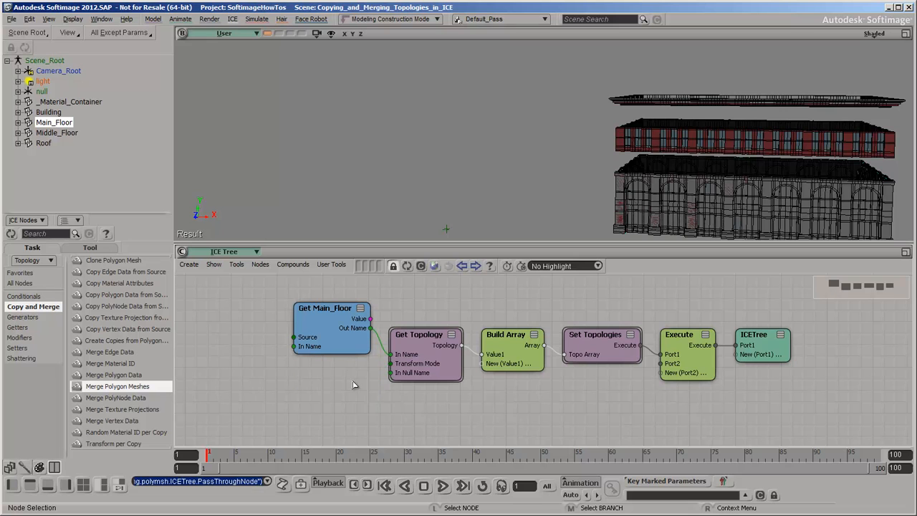
Bring a new null into the tree and wire its Out Name into Get Topology's In Null Name.
double_click(418, 334)
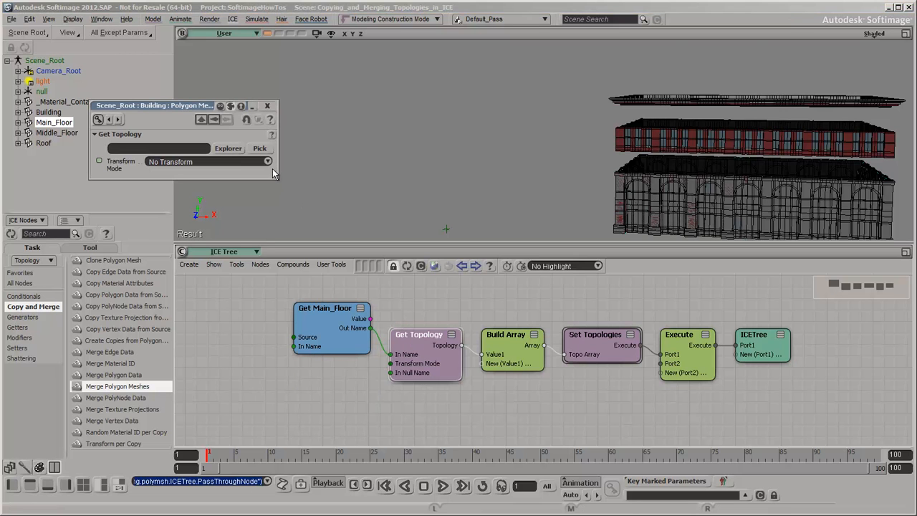
click(209, 160)
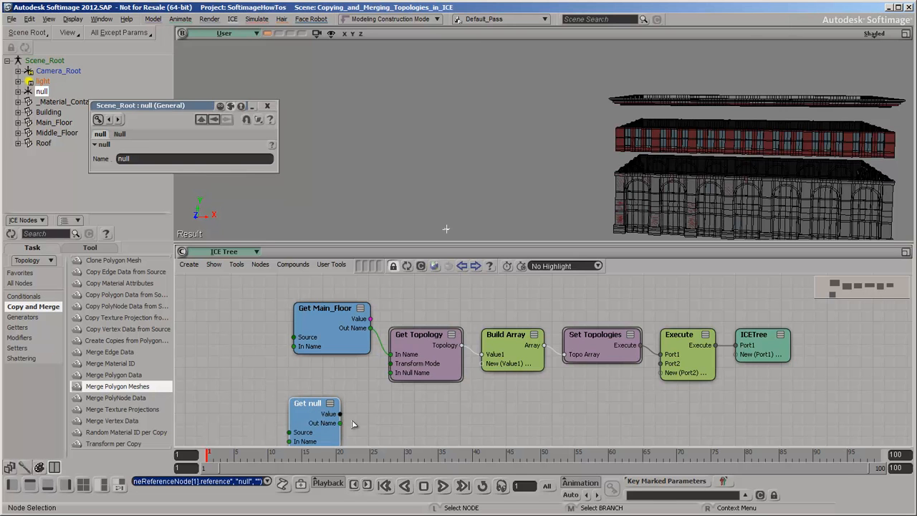
drag(341, 412, 389, 373)
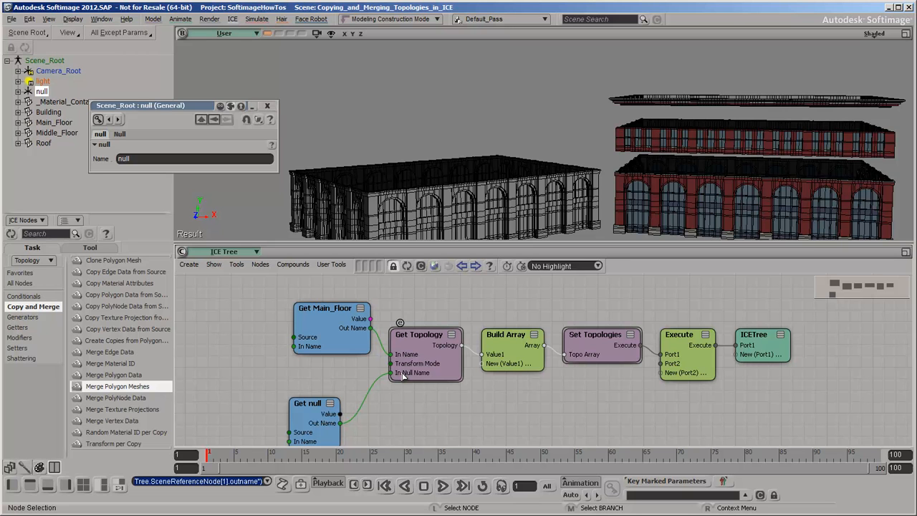
click(423, 335)
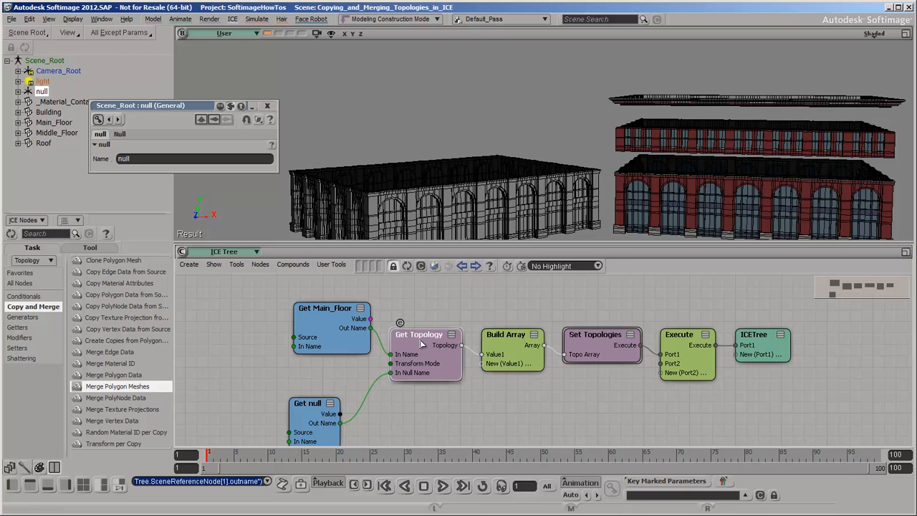
click(293, 263)
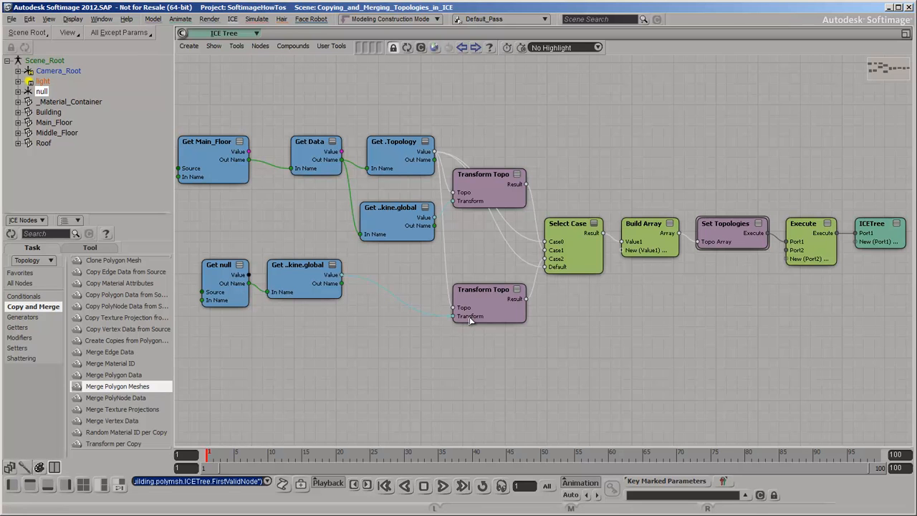
Remove the Select Case branch and wire Transform Topo's Result into Build Array's Value1.
click(315, 151)
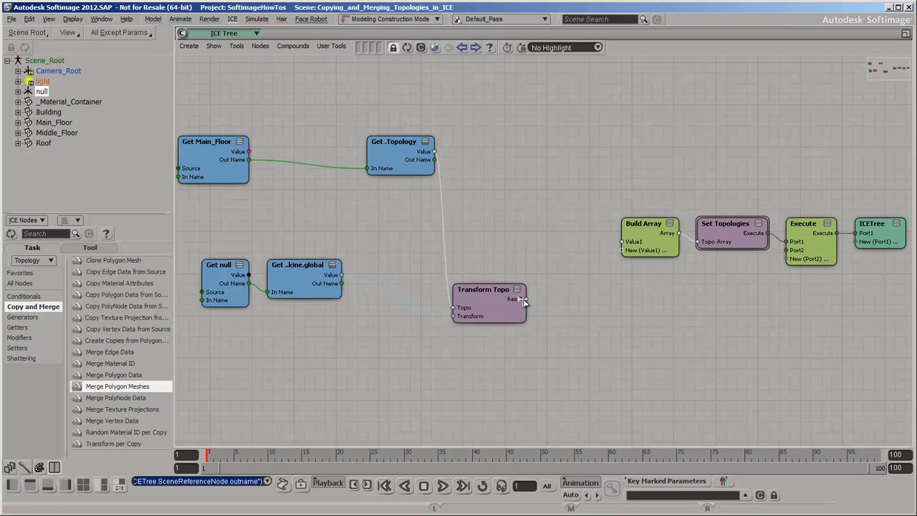
drag(523, 299, 625, 241)
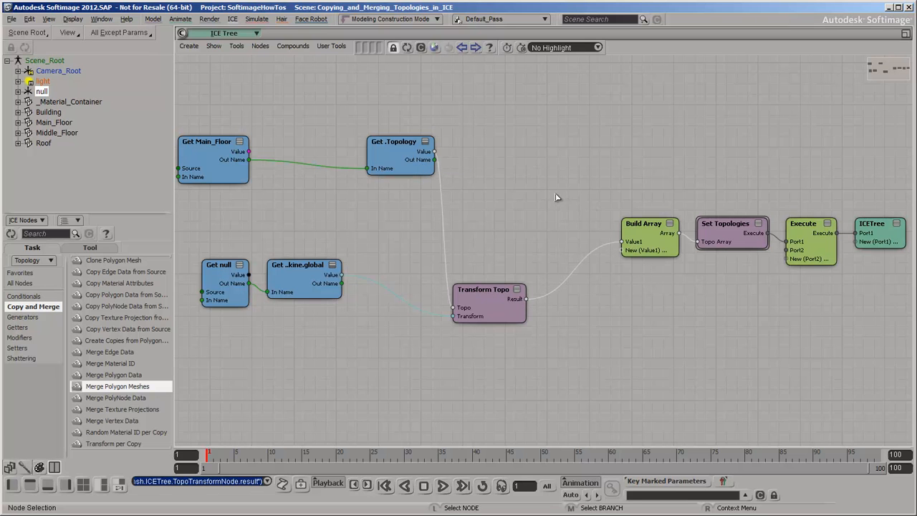
click(237, 45)
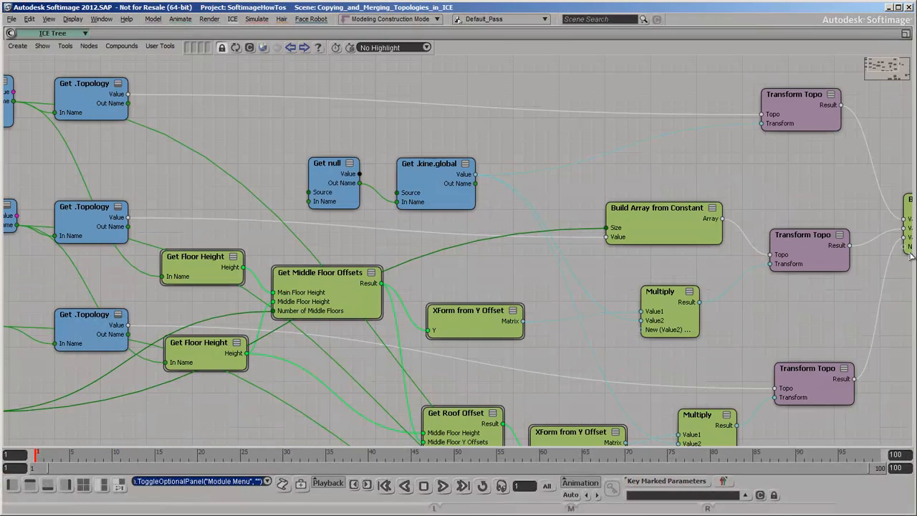
Frame the tree to review the Floor Height, Middle Floor Offsets and Transform Topo branches.
drag(36, 198, 867, 356)
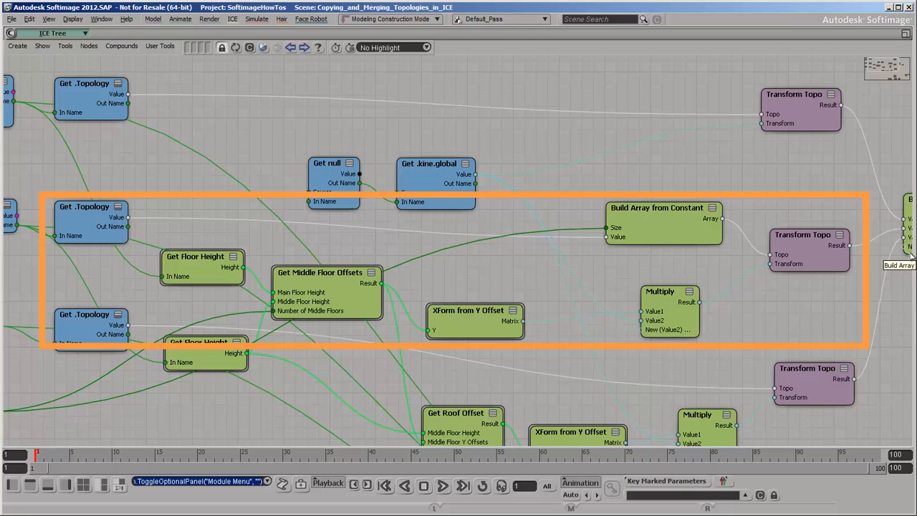